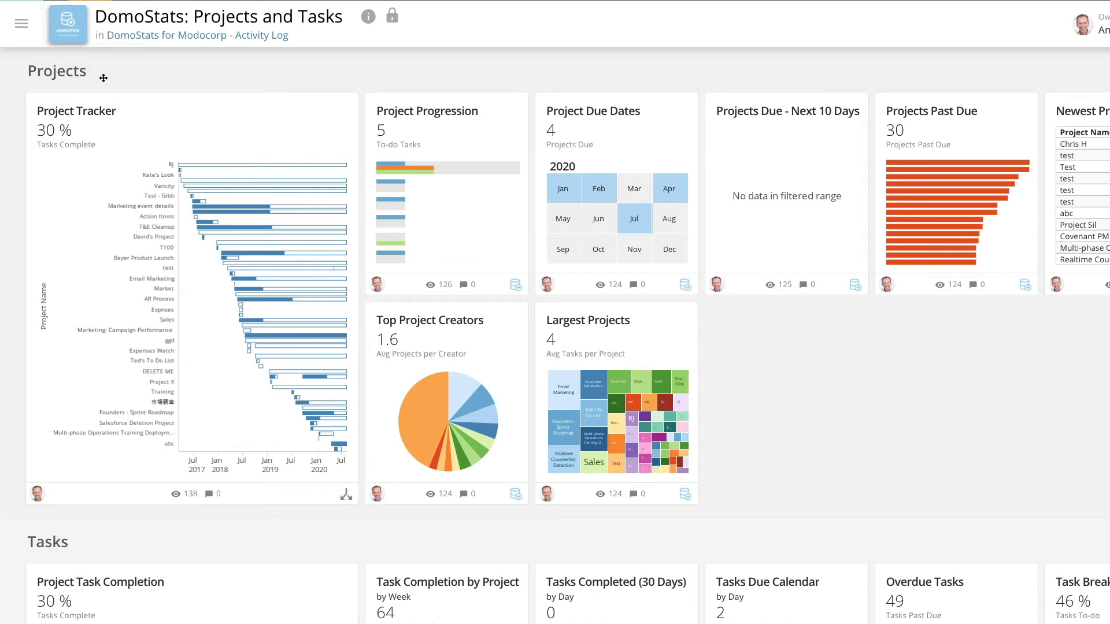
pyautogui.moveTo(160, 133)
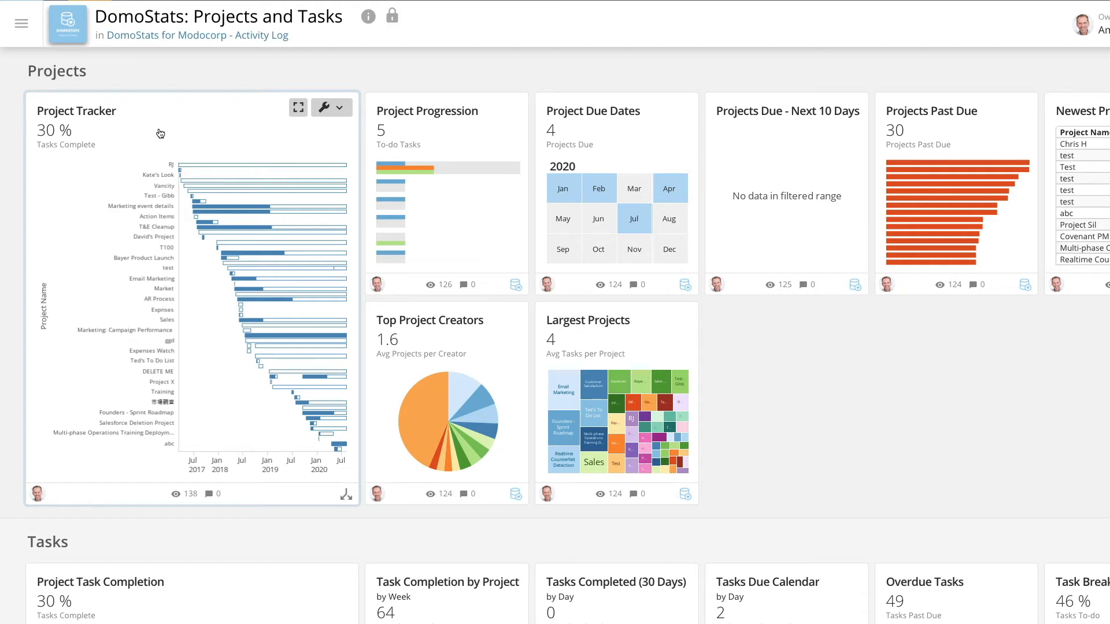
pyautogui.moveTo(445, 146)
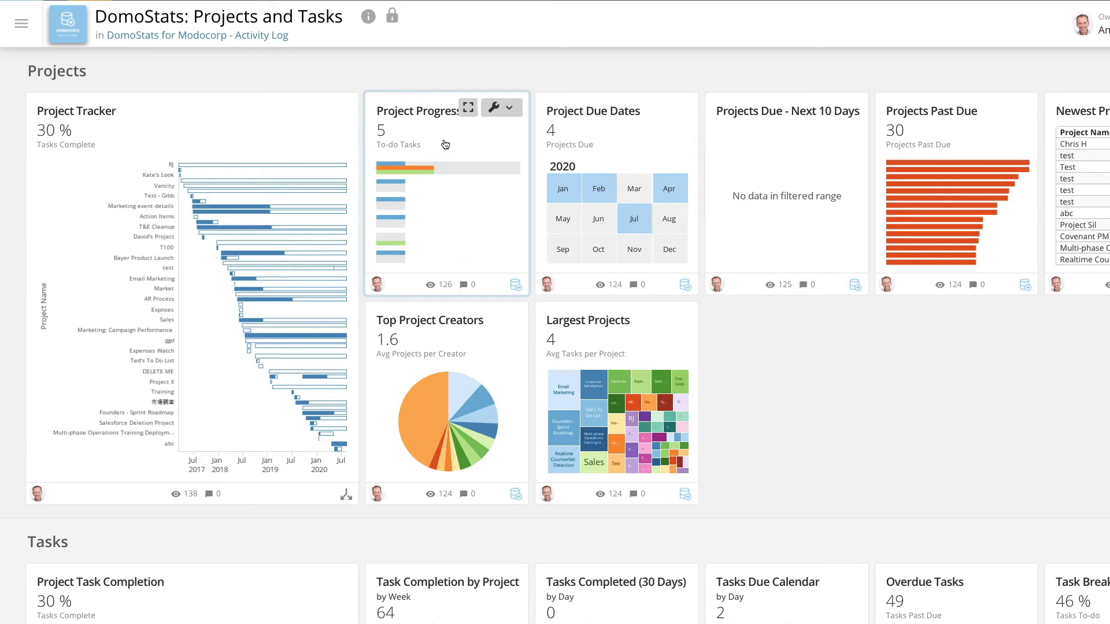
pyautogui.moveTo(475, 146)
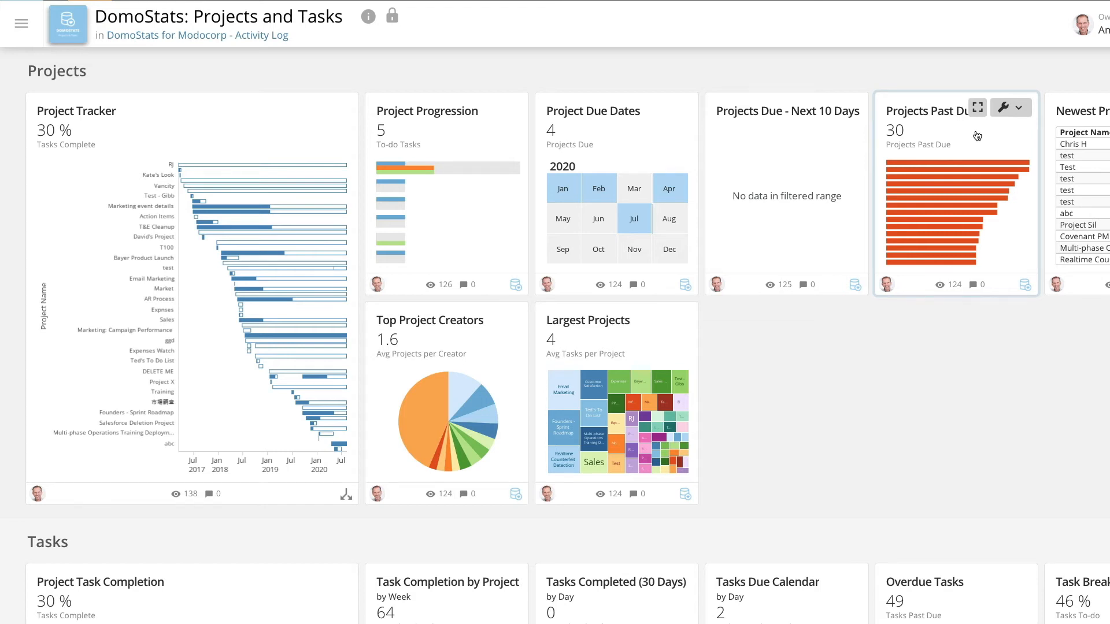
pyautogui.scroll(-3)
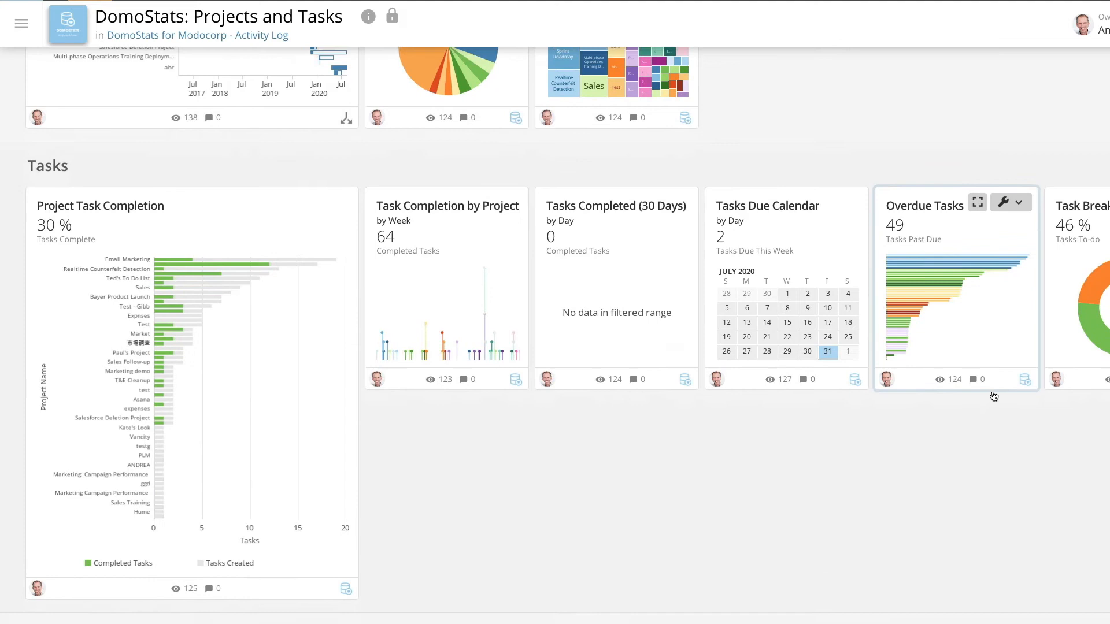
pyautogui.scroll(-3)
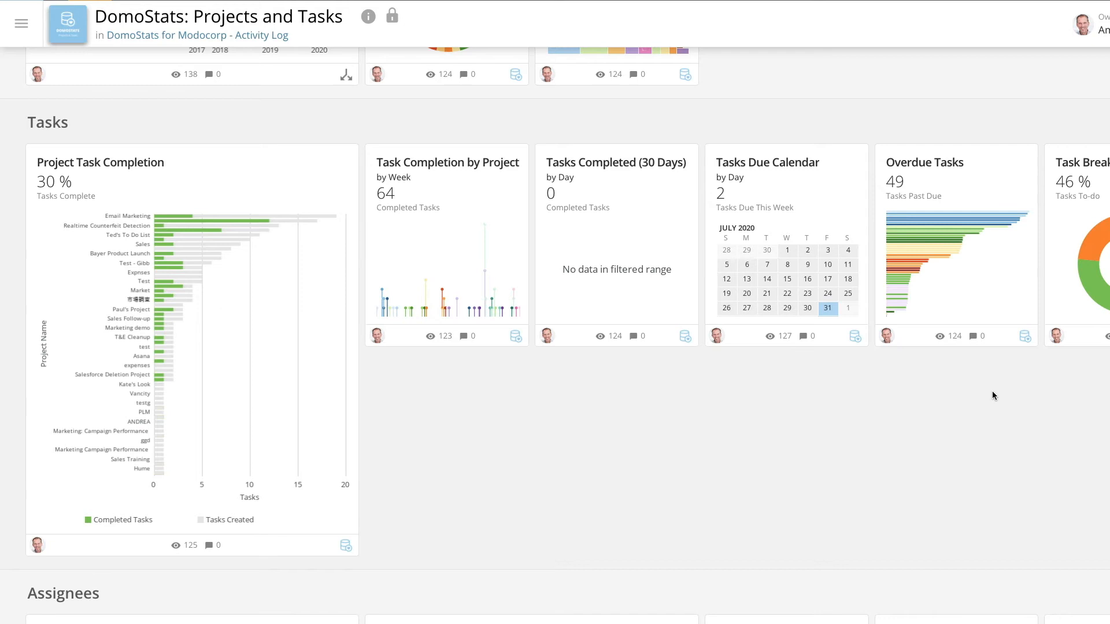
pyautogui.moveTo(990, 293)
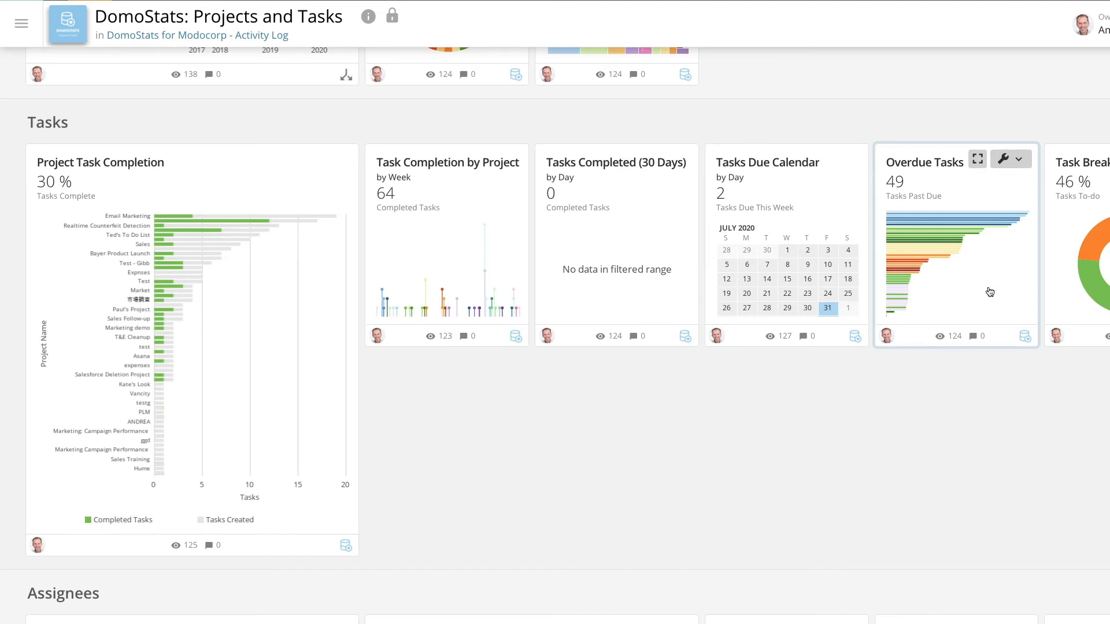
pyautogui.hscroll(3)
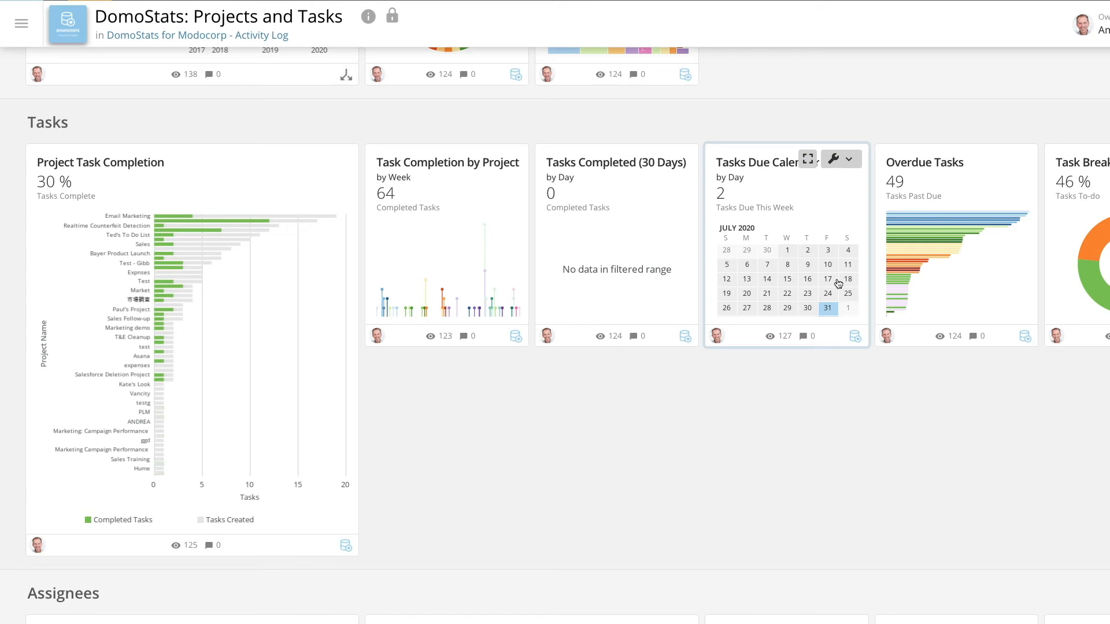
pyautogui.scroll(-3)
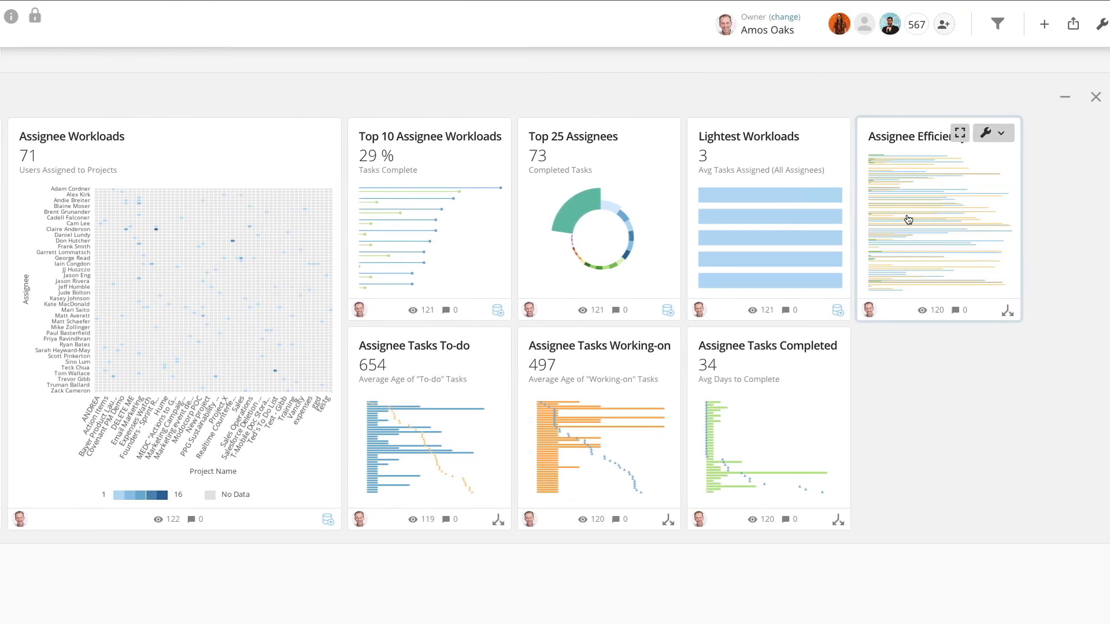
pyautogui.moveTo(916, 223)
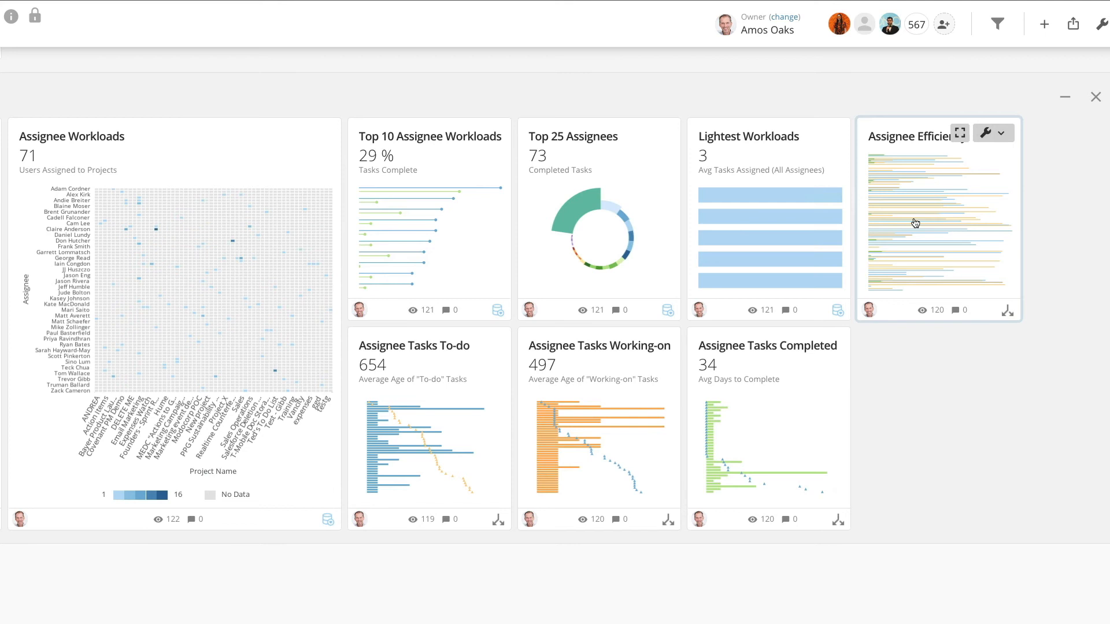
pyautogui.moveTo(308, 205)
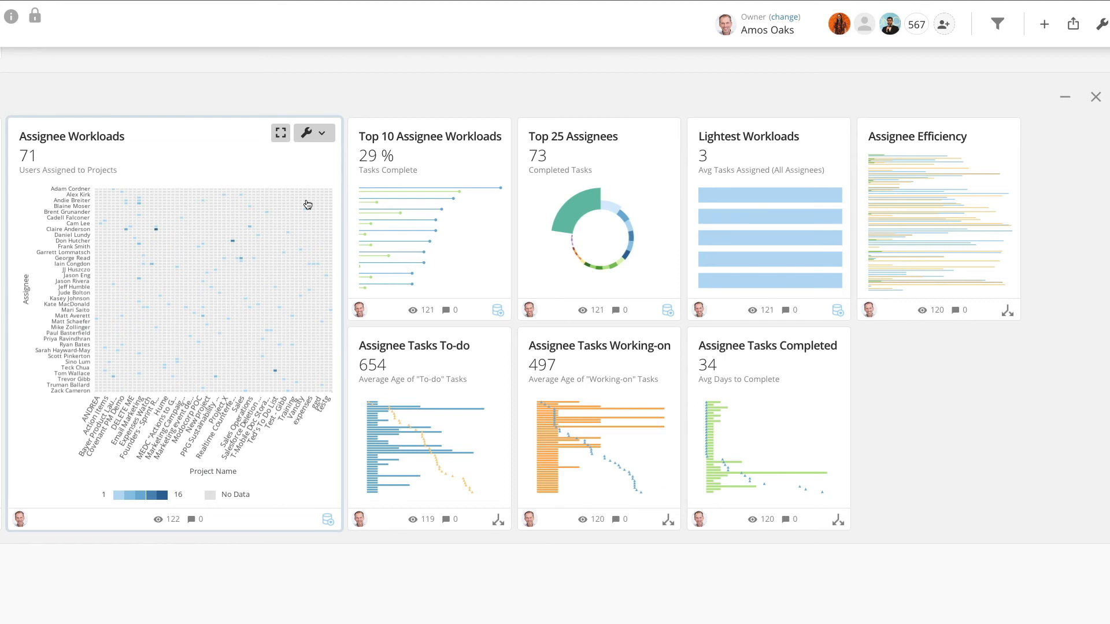
pyautogui.moveTo(447, 172)
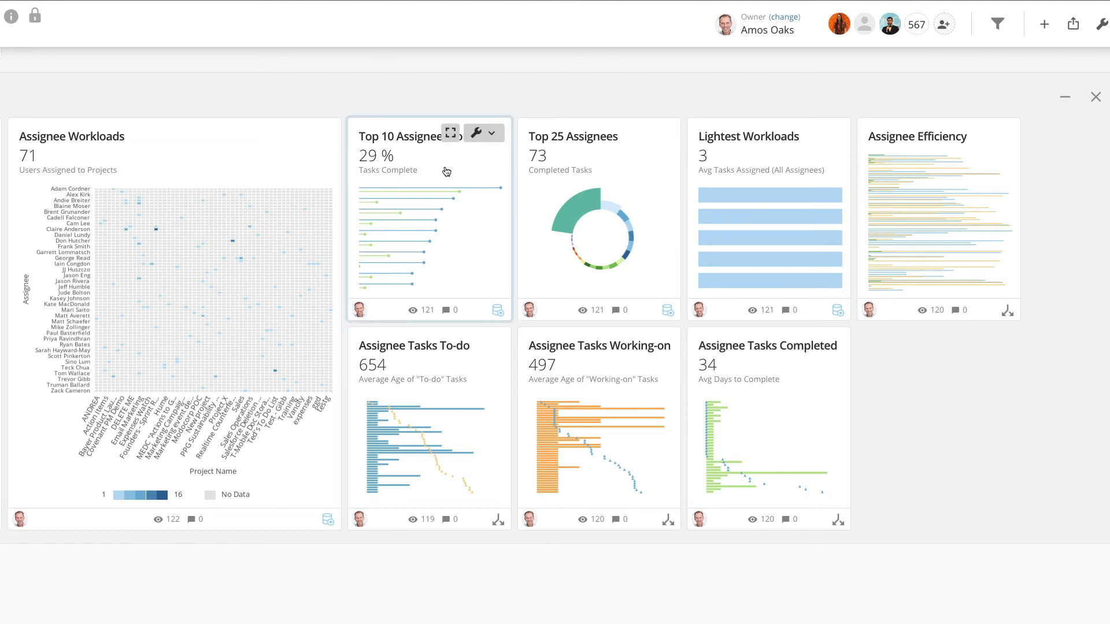